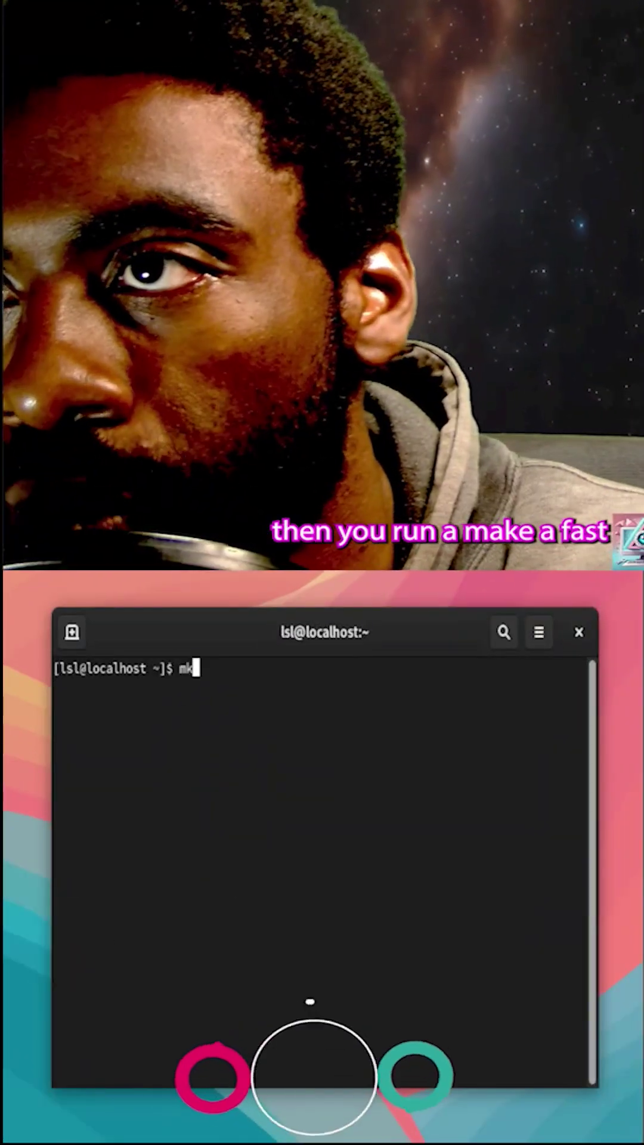
{"action": "type", "text": "fs"}
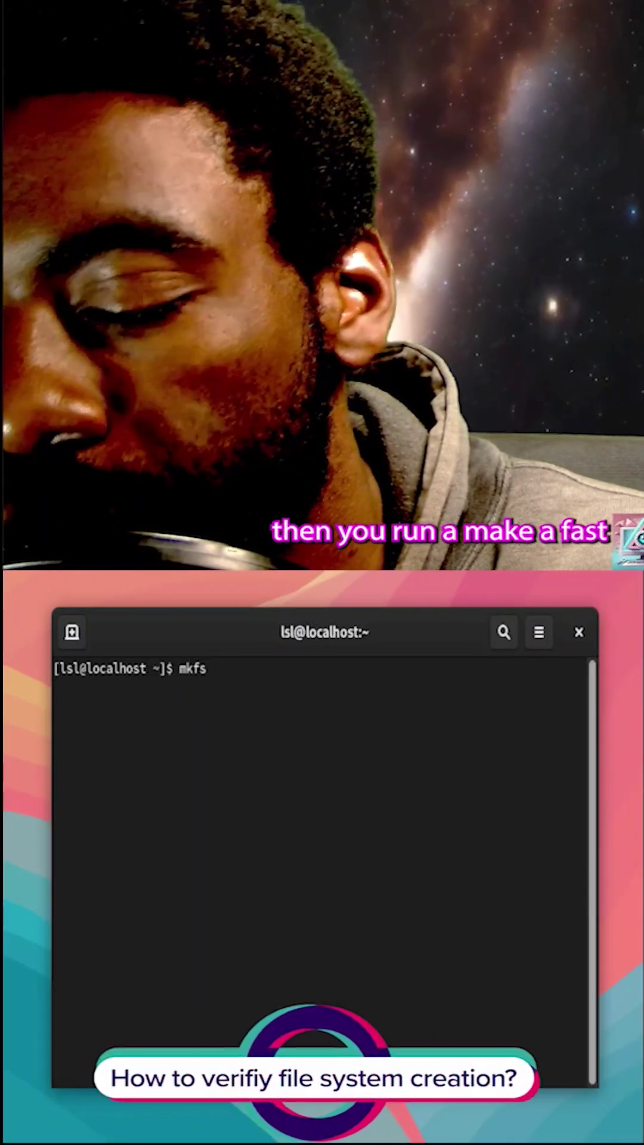
{"action": "type", "text": ".ext4"}
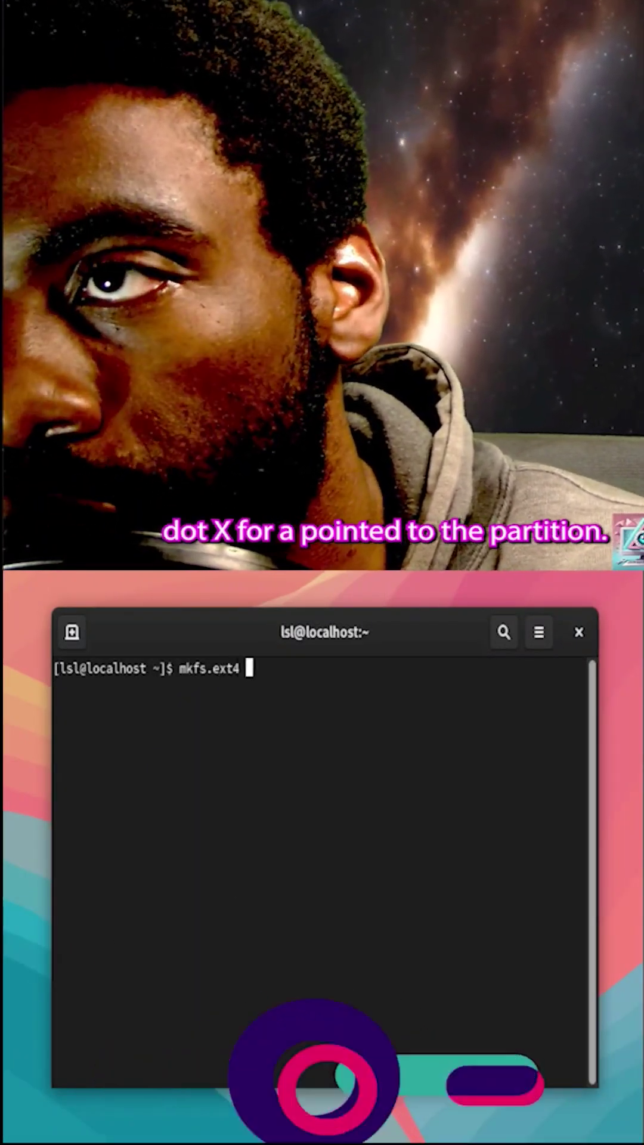
{"action": "type", "text": "/dev/"}
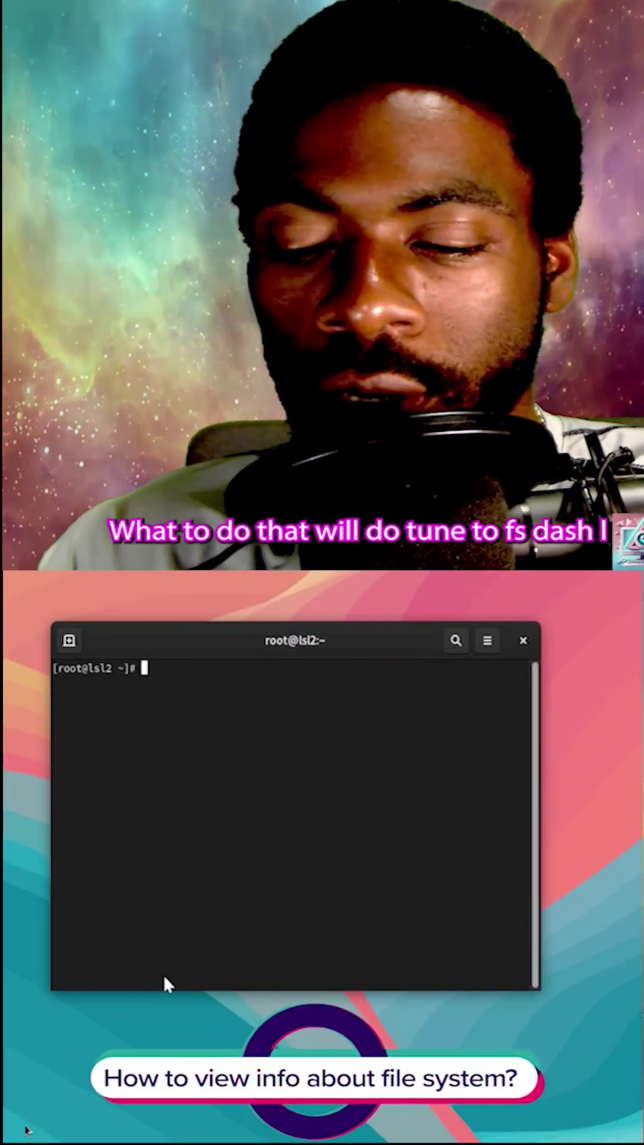
{"action": "type", "text": "tune2fs -l /"}
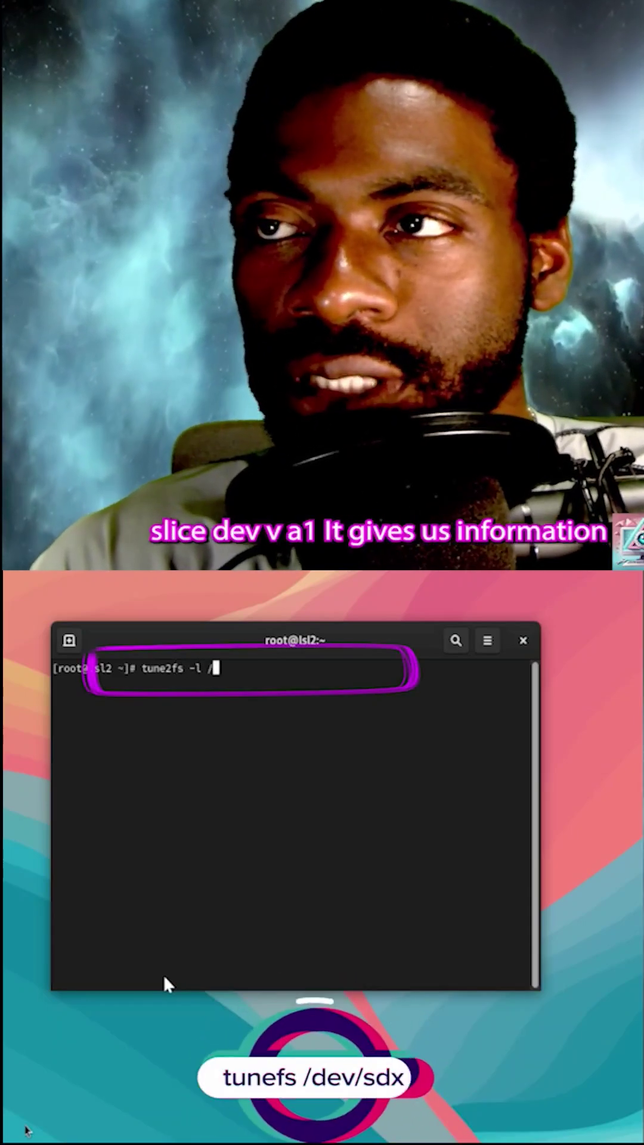
{"action": "type", "text": "dev/vd"}
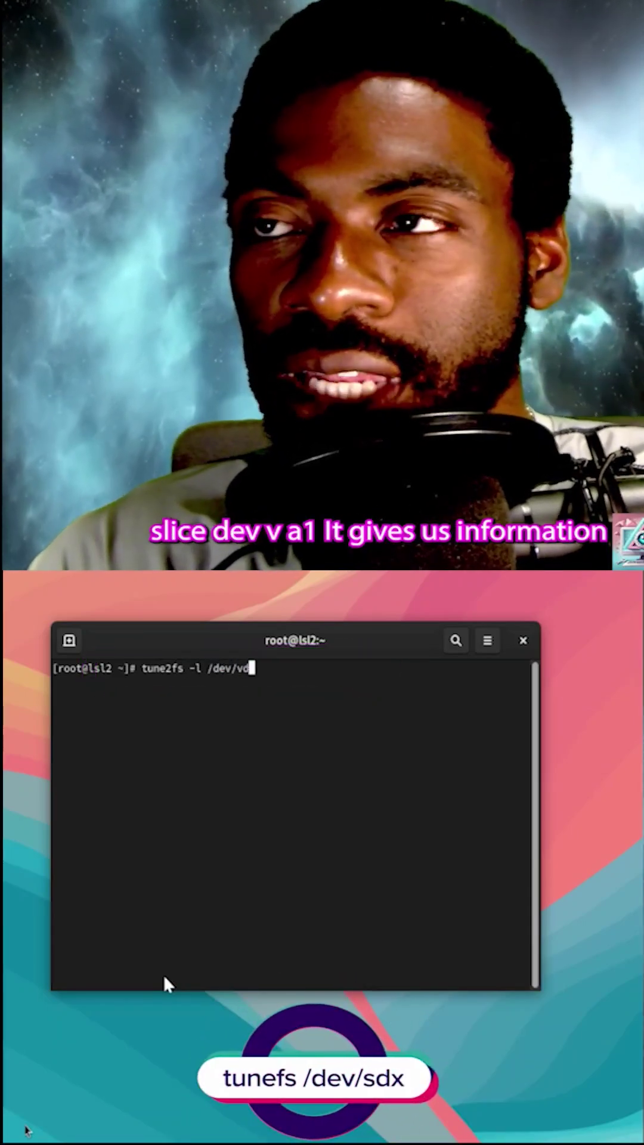